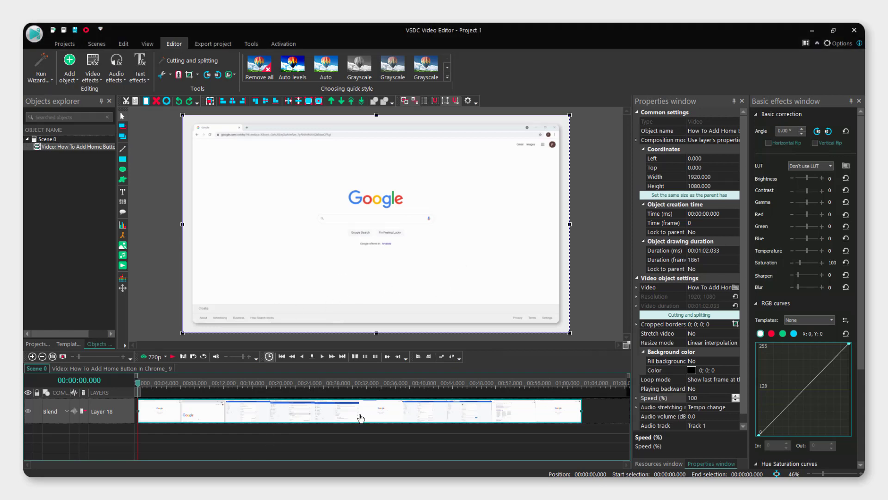
mouse_move(338, 417)
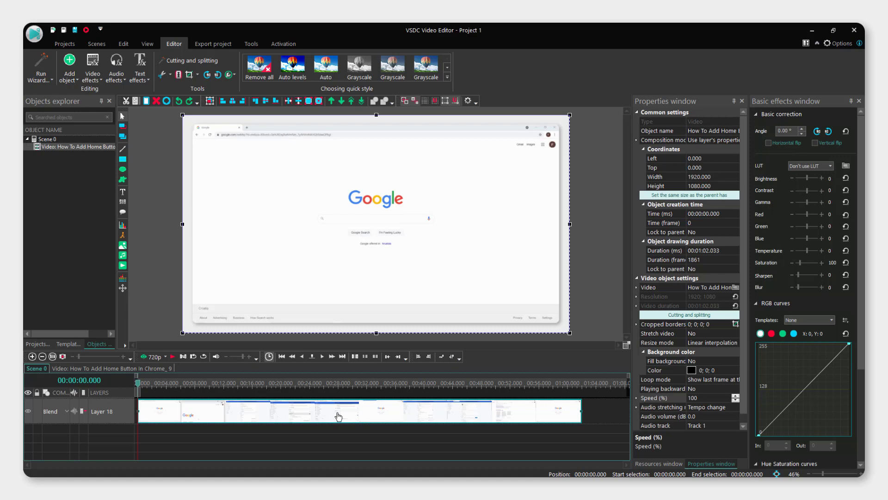
mouse_move(416, 220)
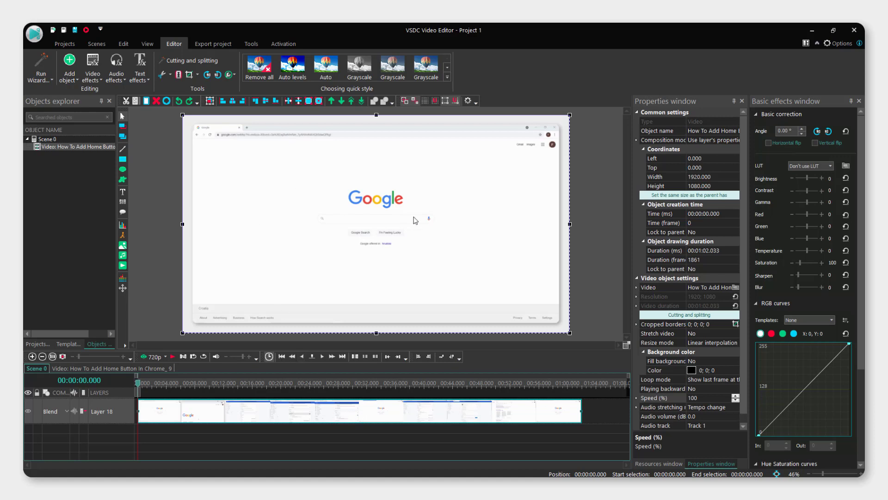
mouse_move(347, 394)
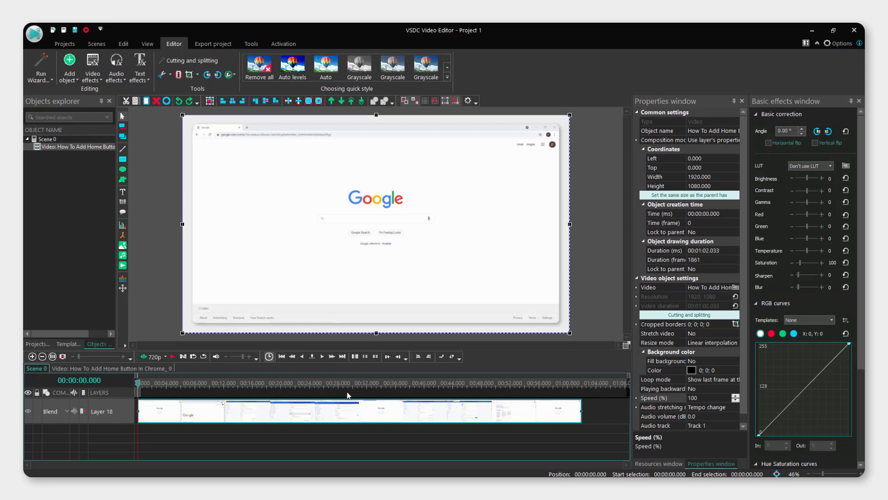
mouse_move(441, 234)
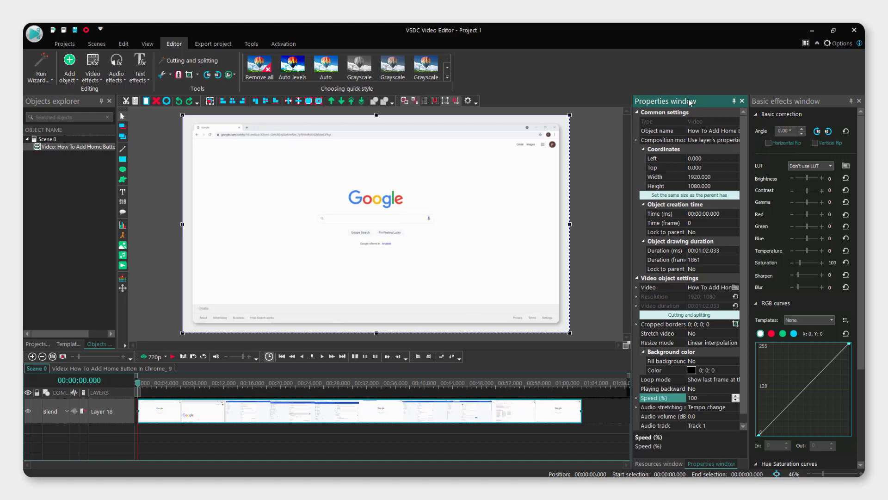
Set the clip's Audio track property to "Don't use audio"
left_click(147, 43)
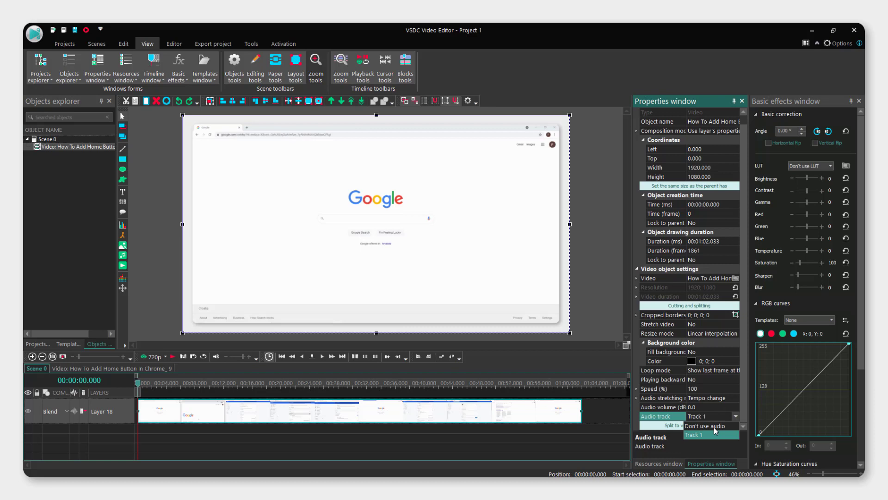
left_click(705, 425)
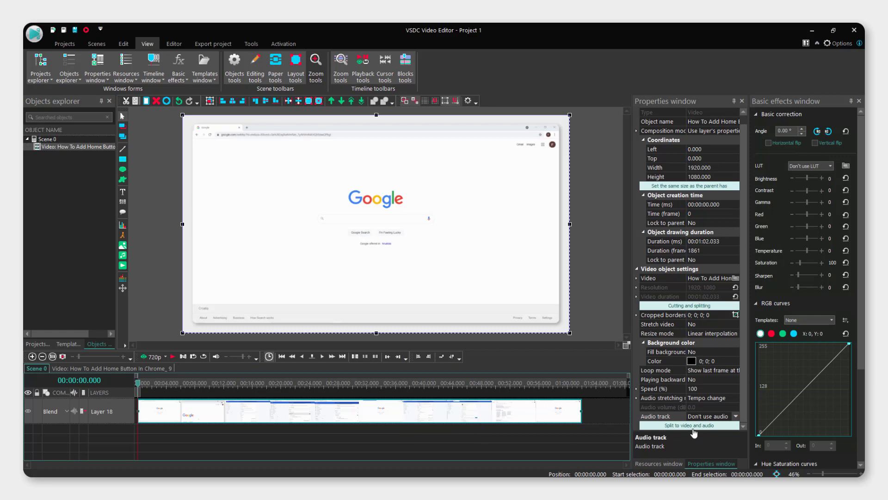
Split the clip into video and audio, then delete the extracted audio layer
left_click(689, 425)
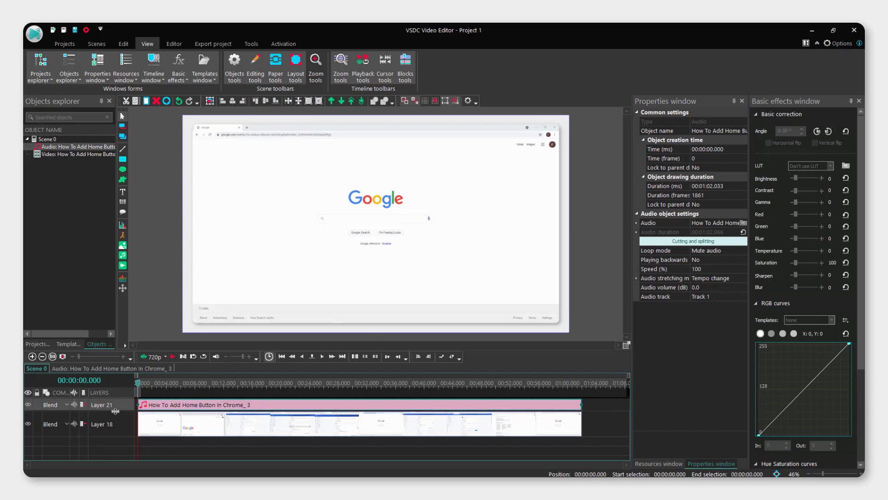
left_click(393, 409)
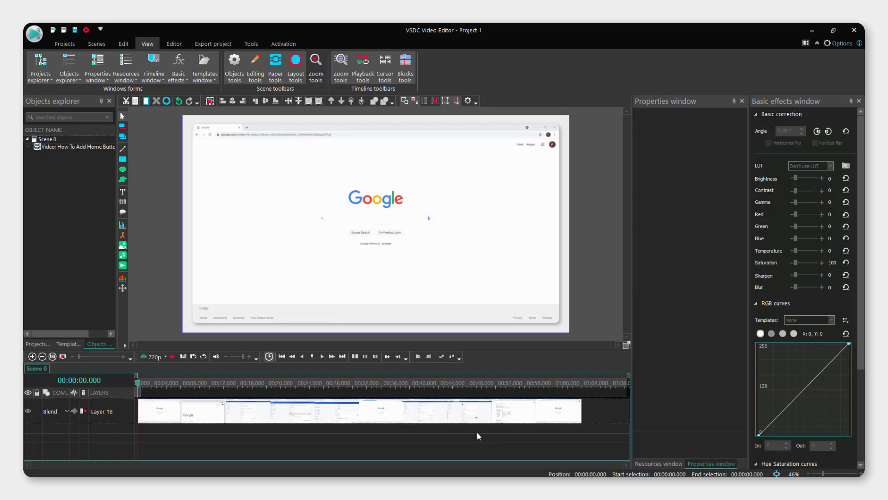
mouse_move(532, 441)
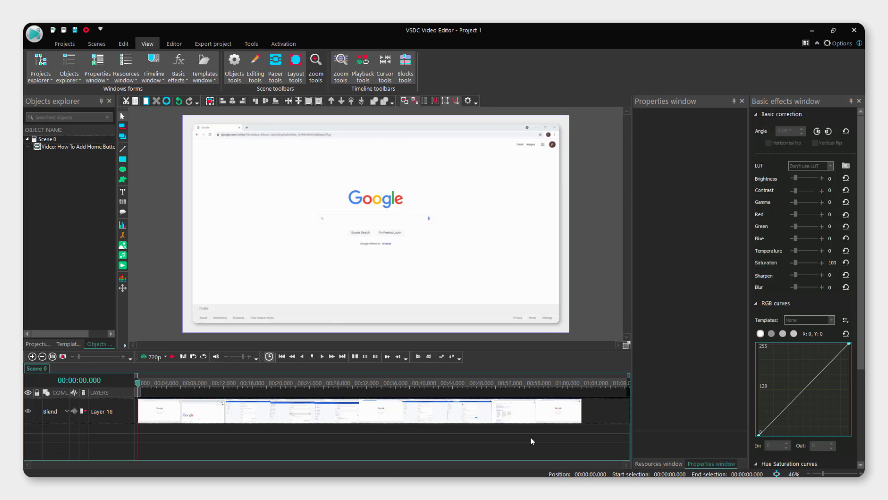
mouse_move(527, 448)
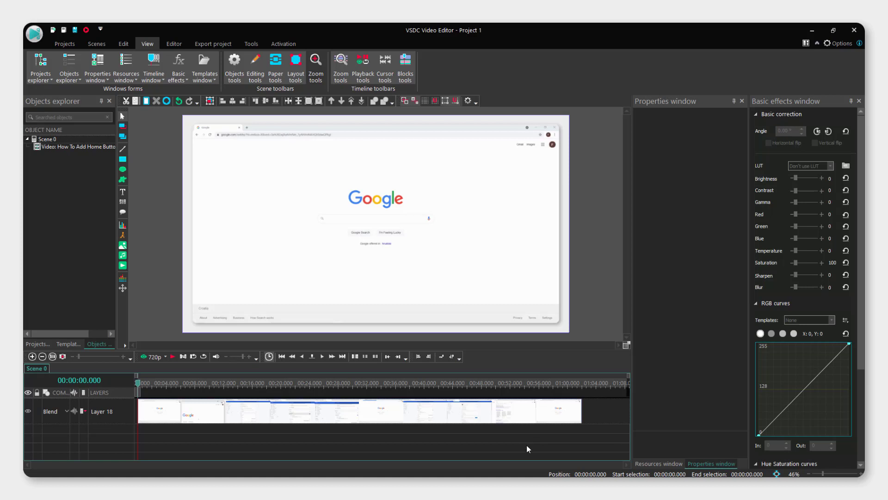